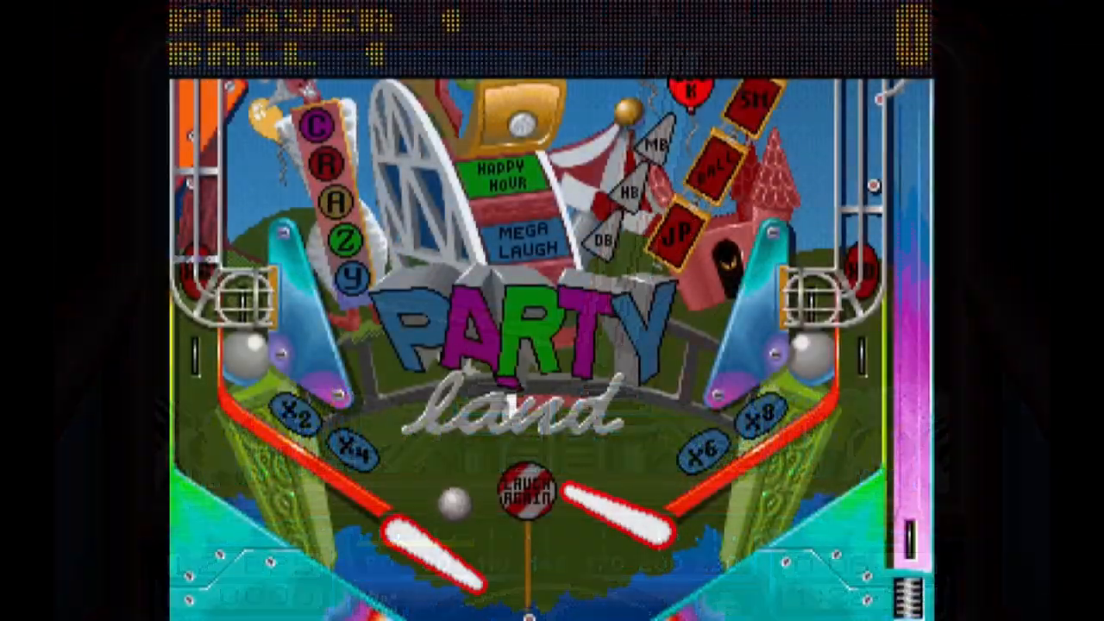
Flip both flippers to send the ball upfield and score the first 2000 points.
key(space)
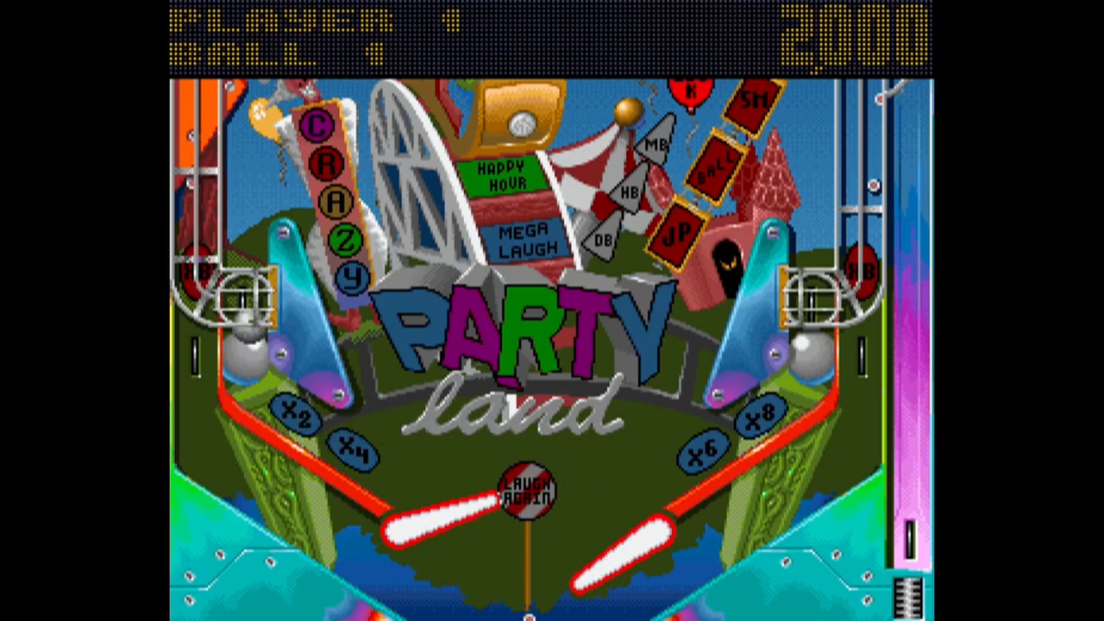